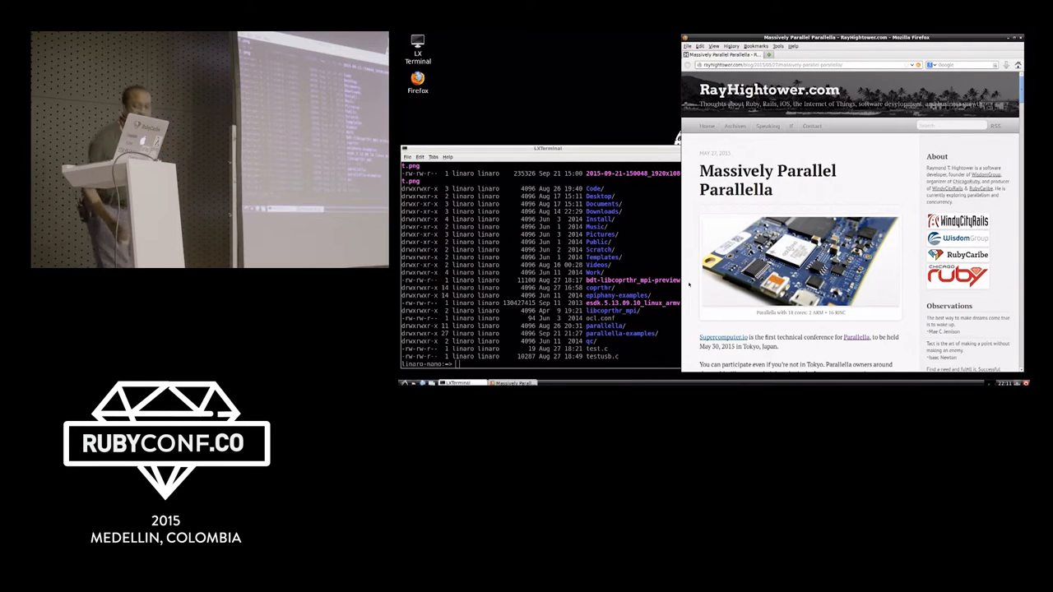
# Scroll the Parallella post to the headless gotcha and Download the Image sections.
pyautogui.scroll(-3)
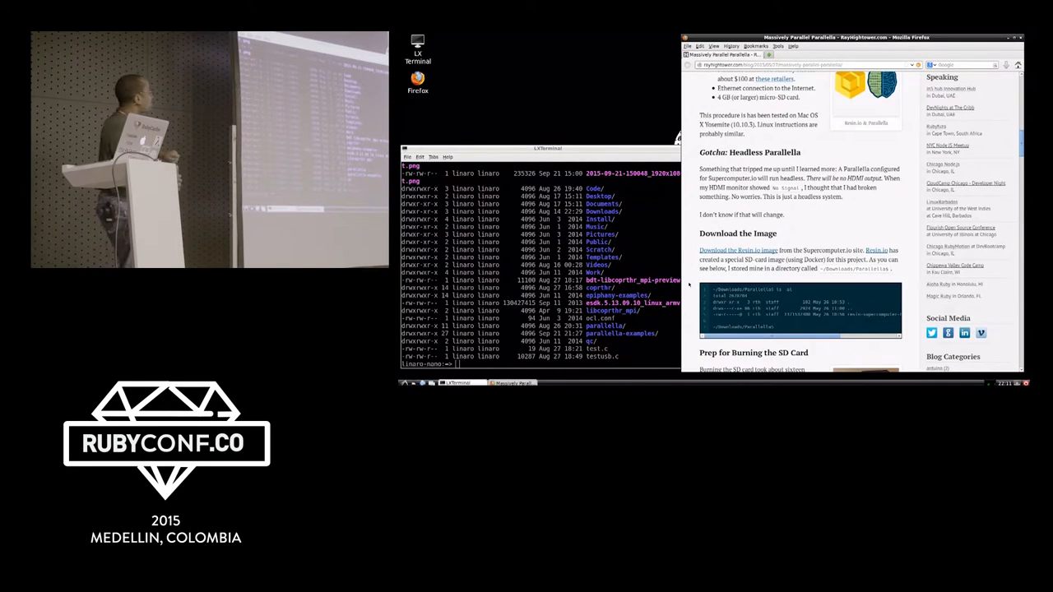
pyautogui.scroll(3)
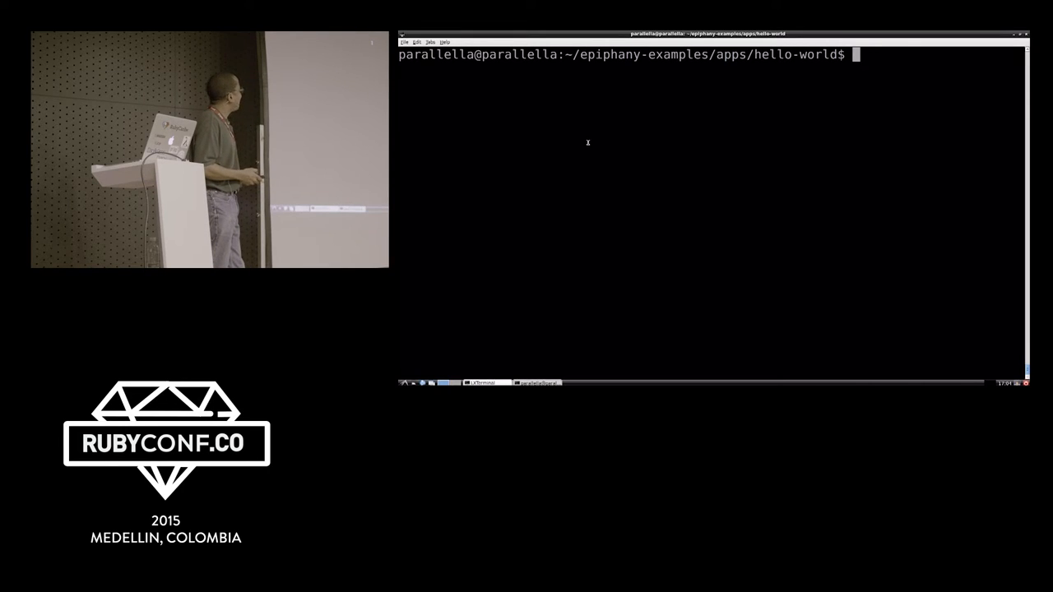
# List the hello-world example files with ls -al and begin the ./build.sh command.
pyautogui.write('ls -al')
pyautogui.write('./build.sh')
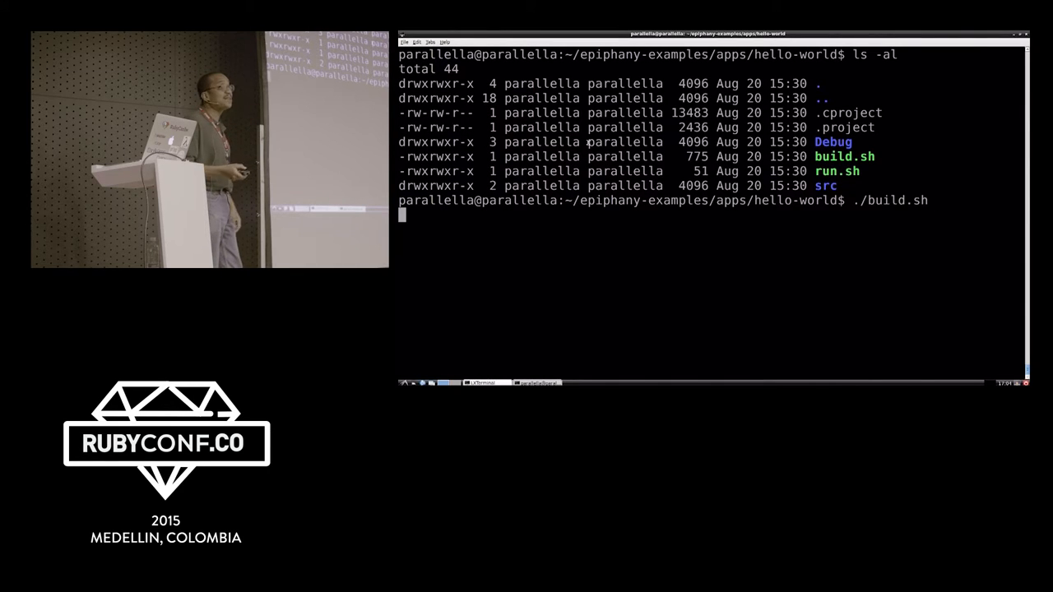
pyautogui.press('Return')
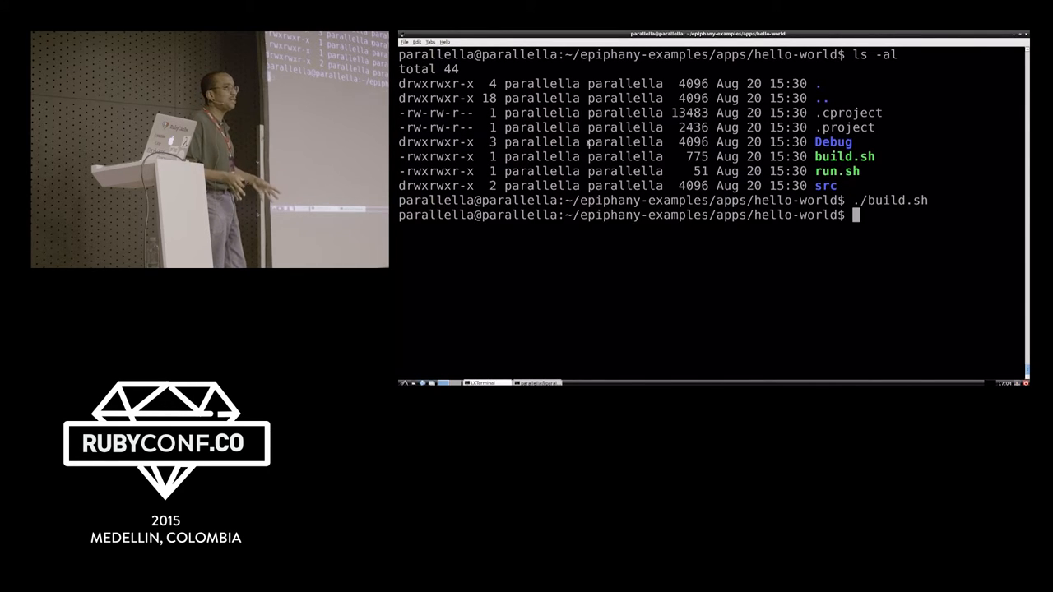
pyautogui.write('./primes')
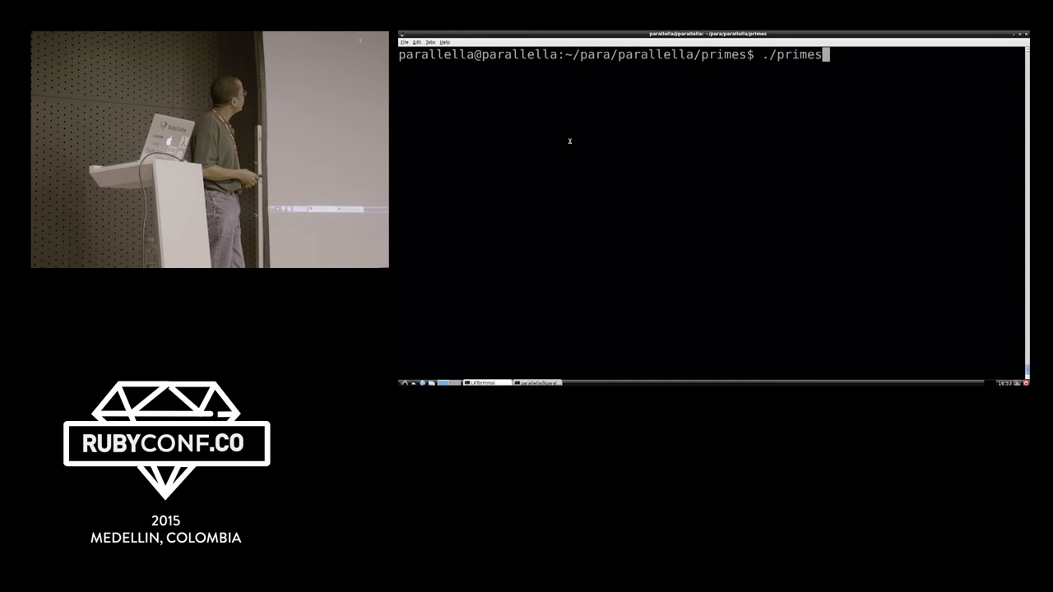
# Execute ./primes on the Parallella and watch its output.
pyautogui.press('Return')
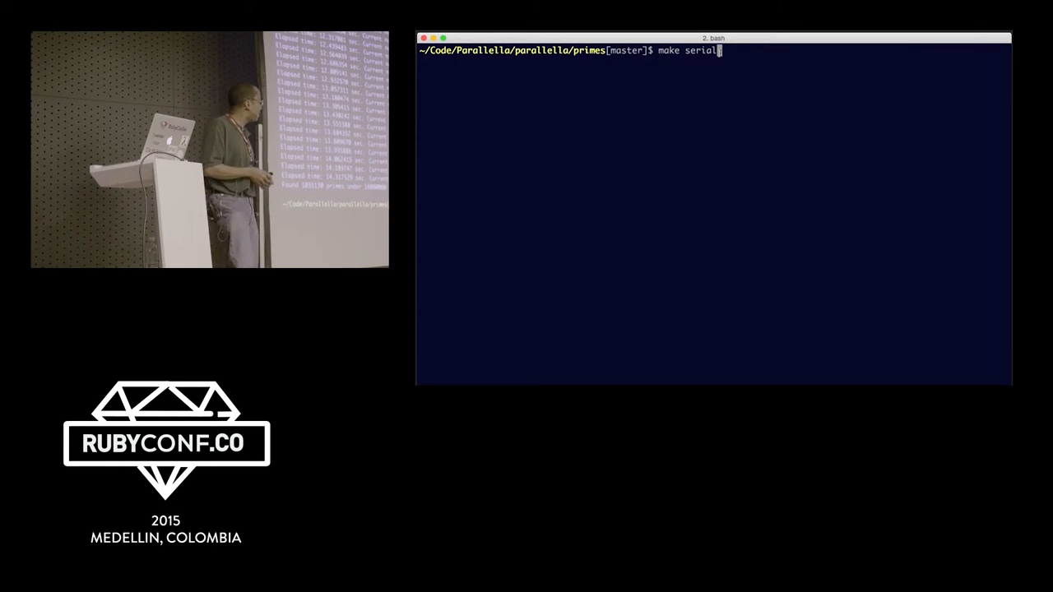
# Compile primes-serial.c with make serial and enter ./primes at the Mac prompt.
pyautogui.press('Return')
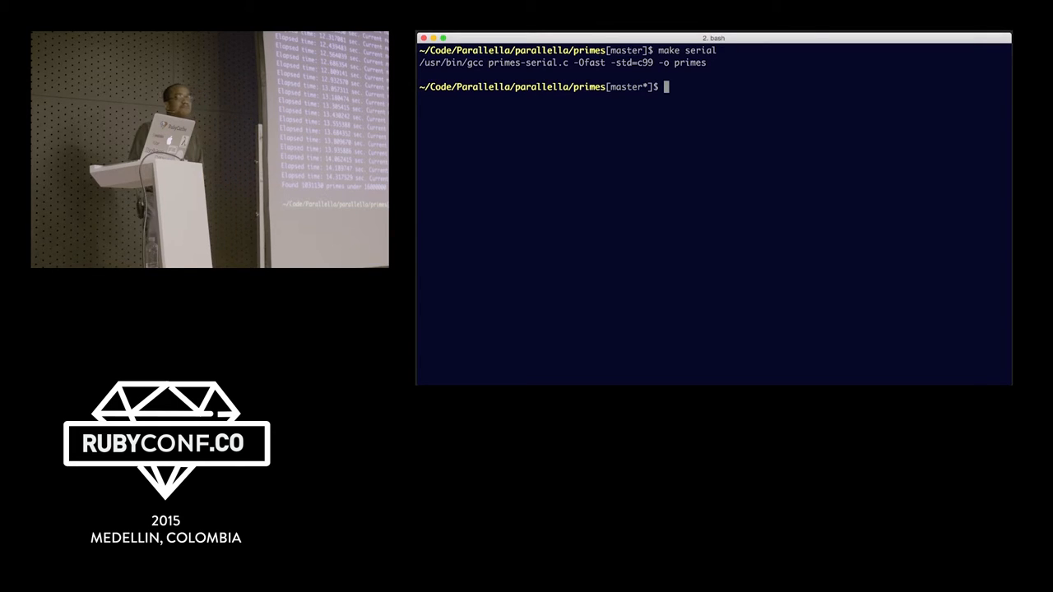
pyautogui.write('./primes')
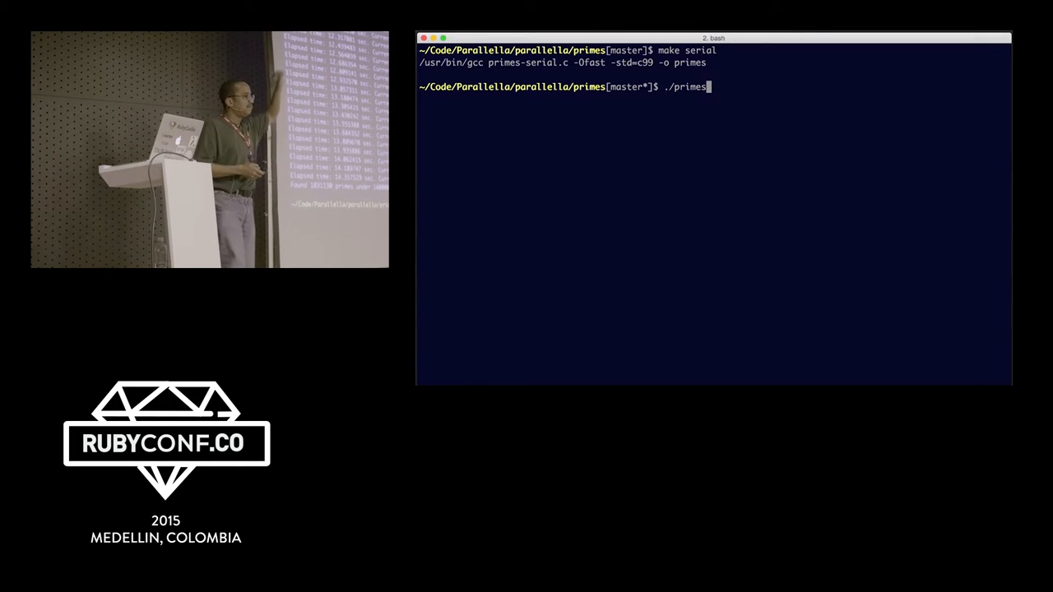
# Run the serial primes locally, then launch time ./run.sh across the Parallella's 16 cores.
pyautogui.press('Return')
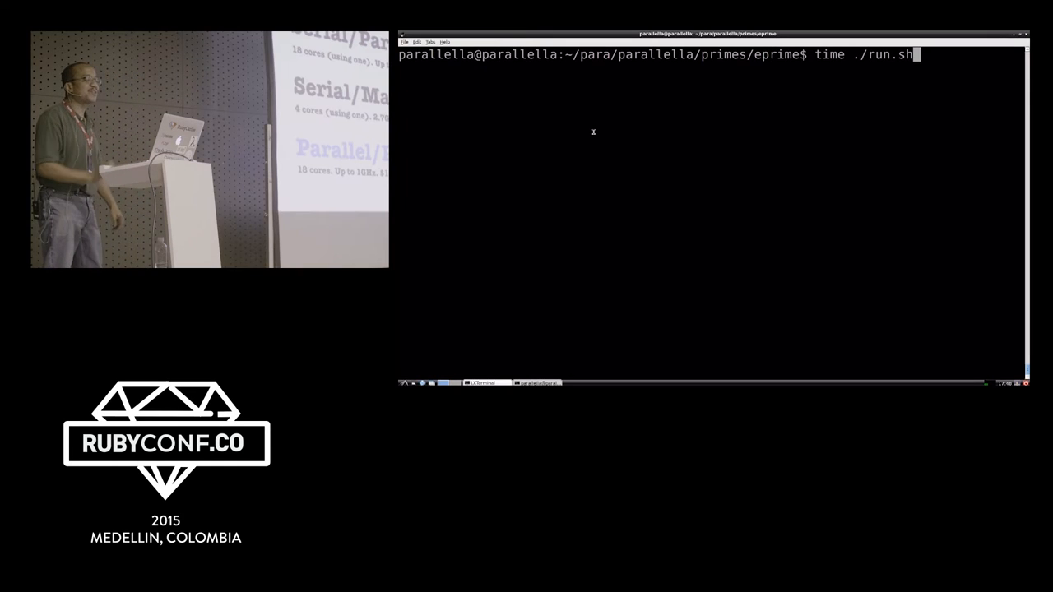
pyautogui.press('Return')
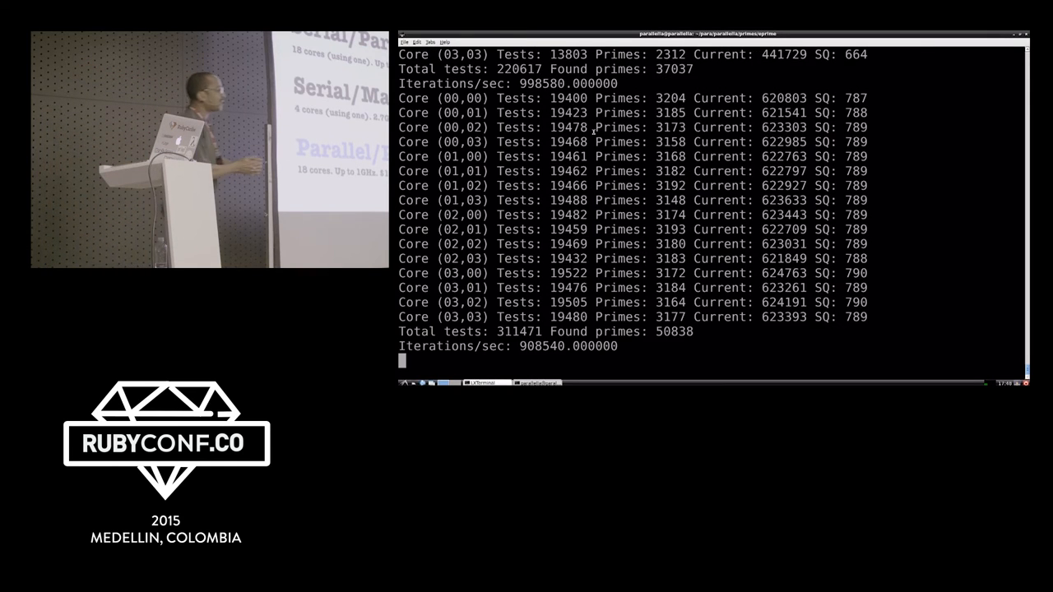